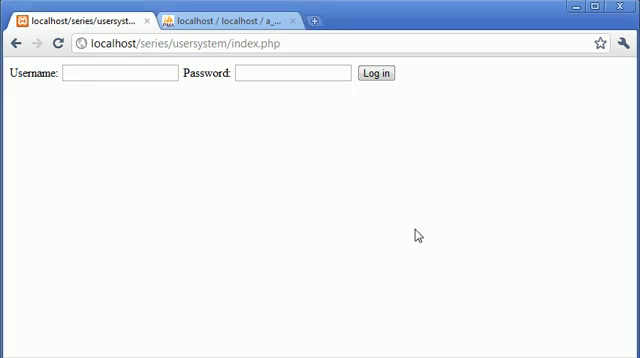
pyautogui.moveTo(263, 192)
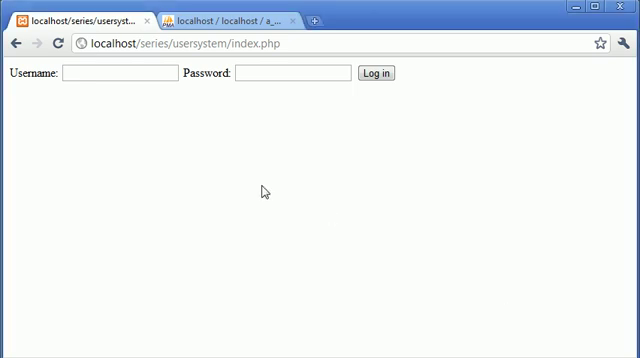
pyautogui.moveTo(318, 234)
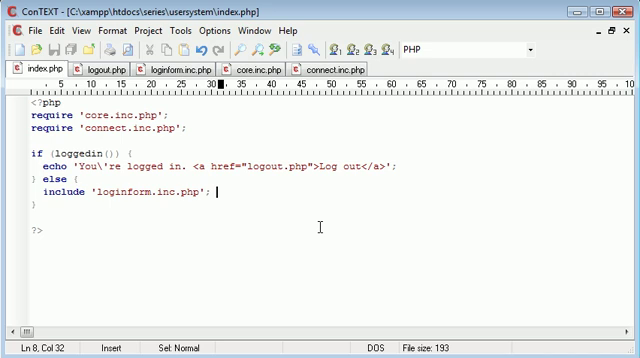
# Switch from index.php to the loginform.inc.php file after reviewing index.php.
pyautogui.press('Left')
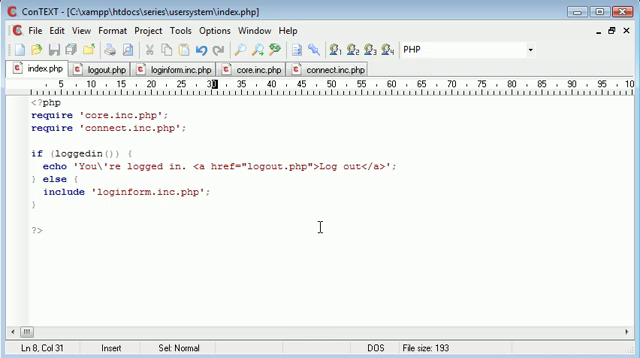
pyautogui.moveTo(268, 175)
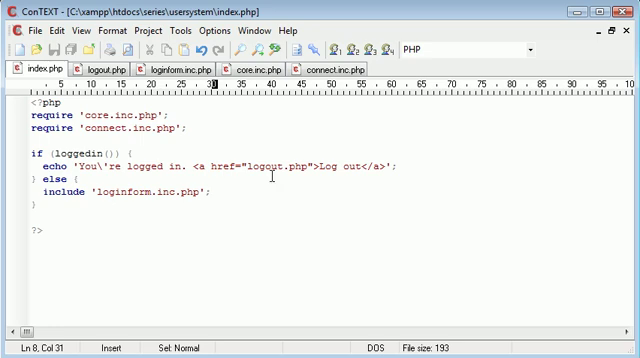
pyautogui.click(170, 69)
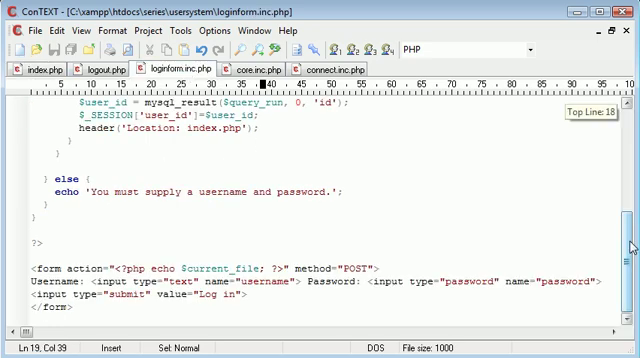
pyautogui.scroll(3)
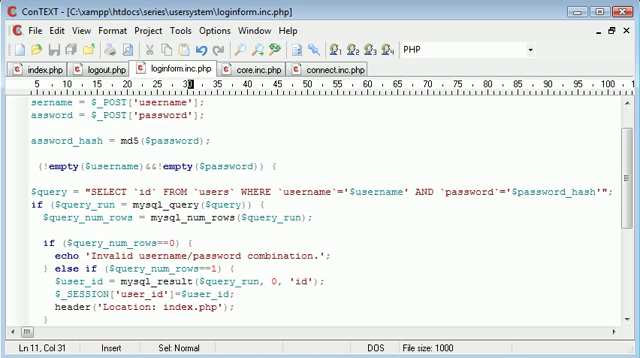
pyautogui.click(54, 101)
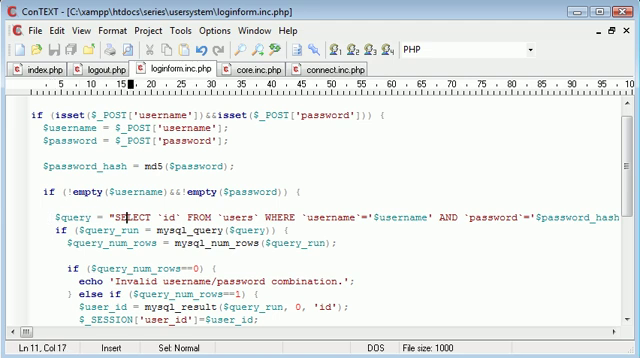
pyautogui.doubleClick(378, 217)
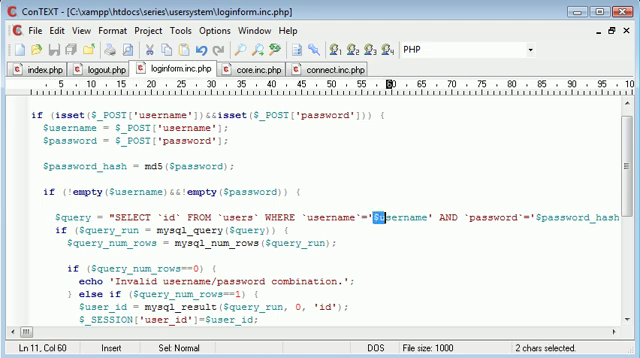
pyautogui.moveTo(390, 216); pyautogui.dragTo(430, 216)
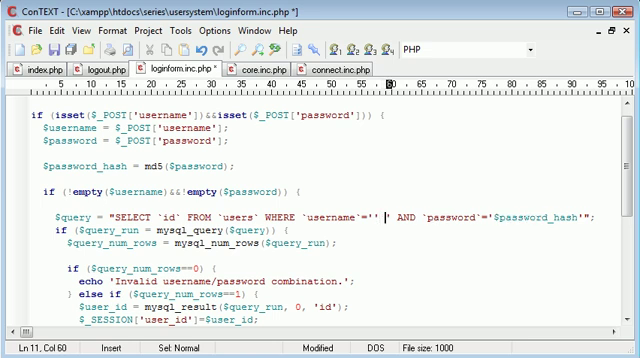
# Demonstrate the OR ''=' injection, then restore $username in the query and save.
pyautogui.write("OR ''='")
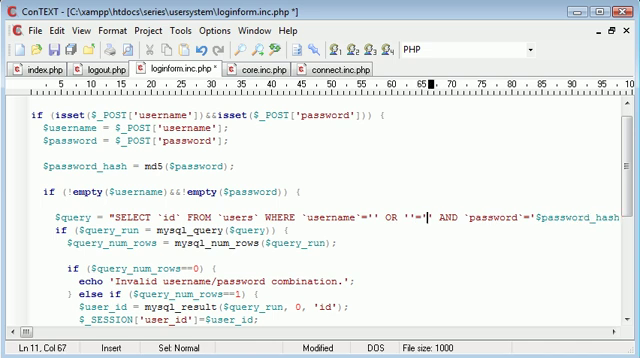
pyautogui.moveTo(430, 218); pyautogui.dragTo(372, 218)
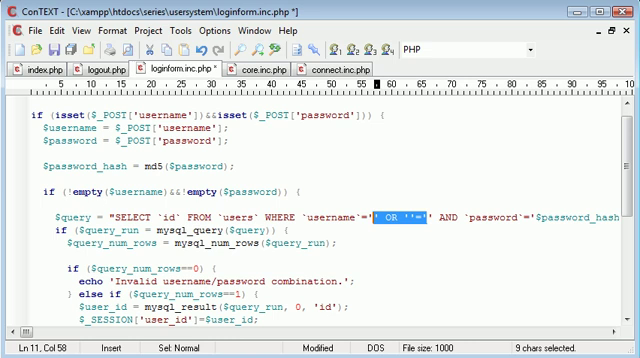
pyautogui.write('$username')
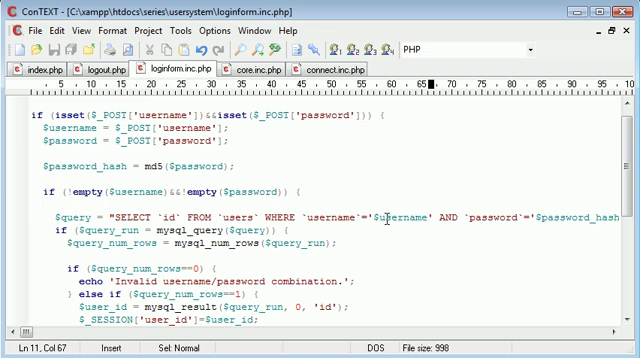
pyautogui.click(378, 211)
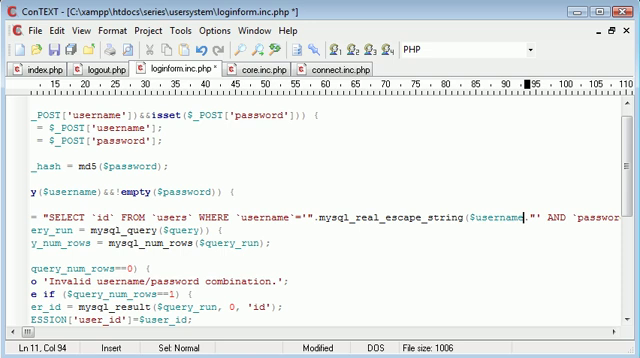
# Wrap $password_hash in mysql_real_escape_string in the login query and save.
pyautogui.hscroll(3)
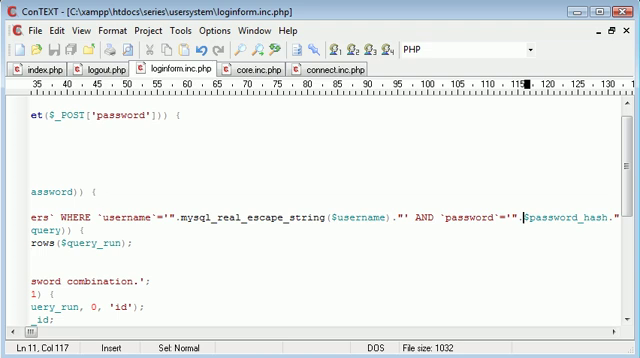
pyautogui.write('mysql_real_escape')
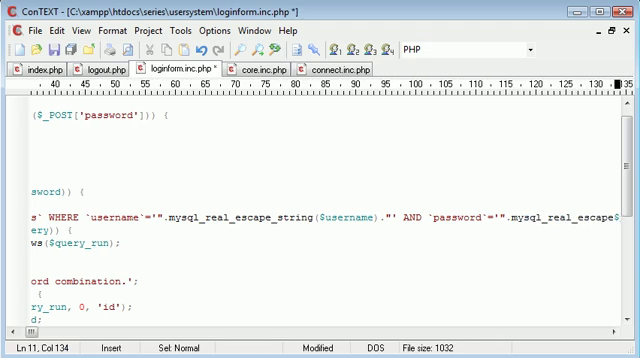
pyautogui.hscroll(3)
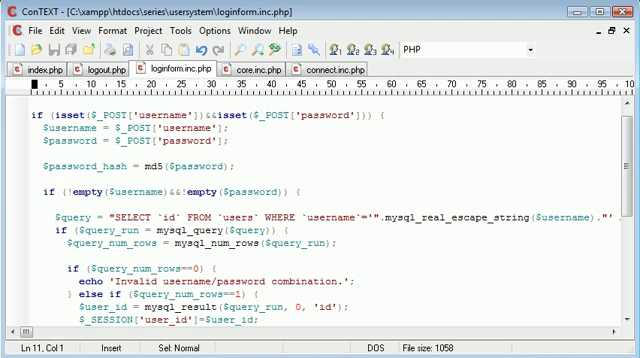
pyautogui.moveTo(548, 262)
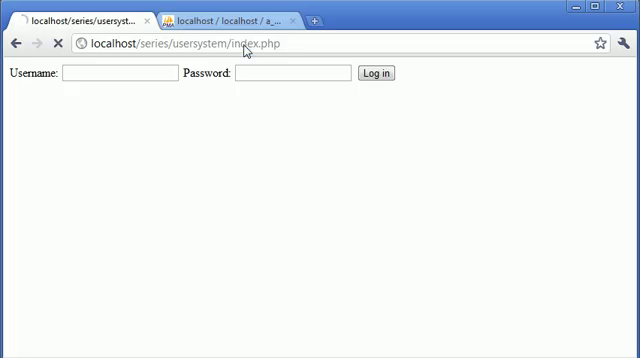
# Log in as alex in Chrome to confirm login works, then log out.
pyautogui.write('a')
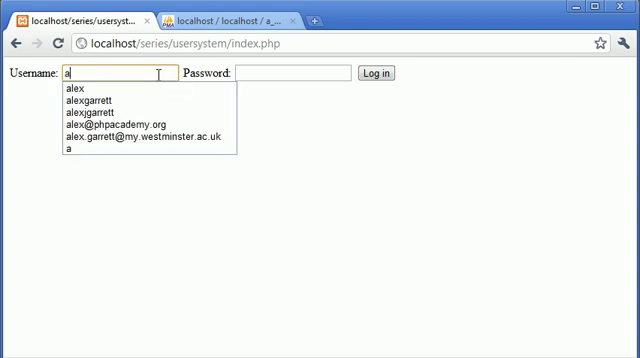
pyautogui.click(75, 85)
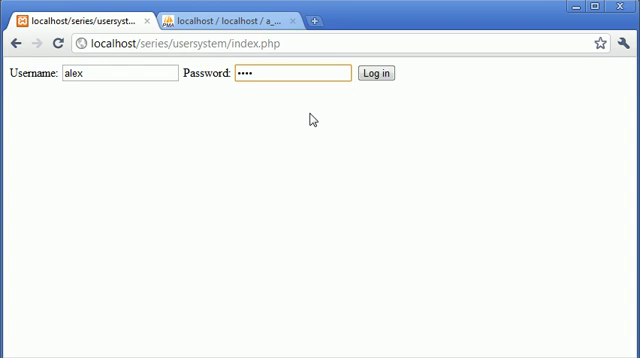
pyautogui.click(373, 73)
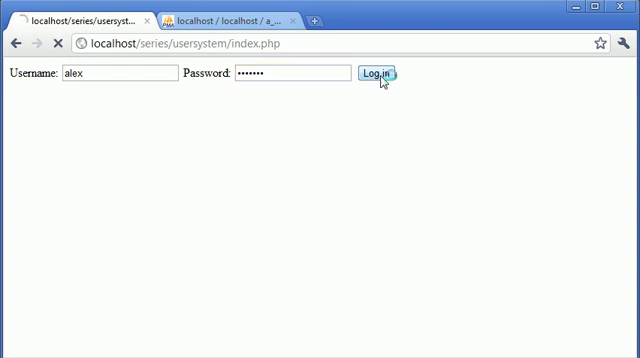
pyautogui.click(377, 73)
pyautogui.write('bill')
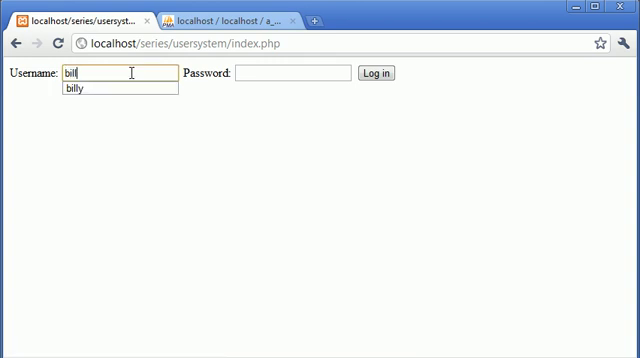
# Log in as billy to confirm it also works, then log out.
pyautogui.click(90, 92)
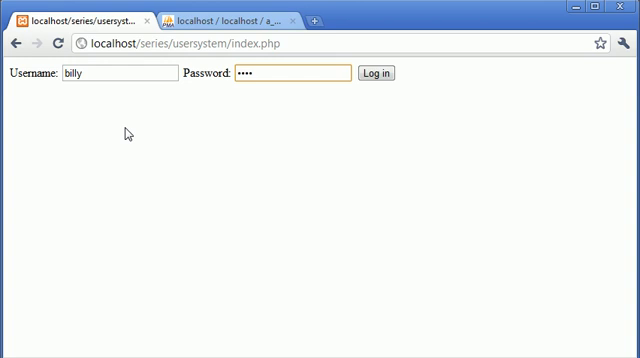
pyautogui.click(373, 73)
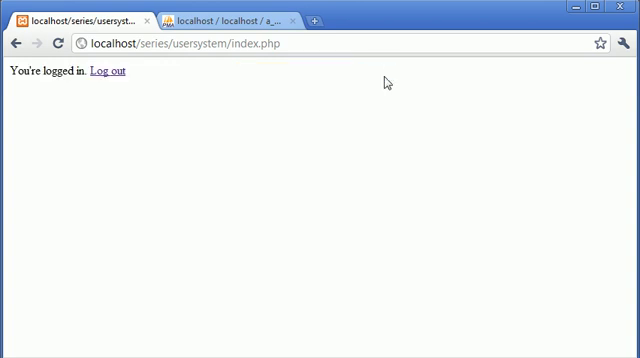
pyautogui.click(108, 71)
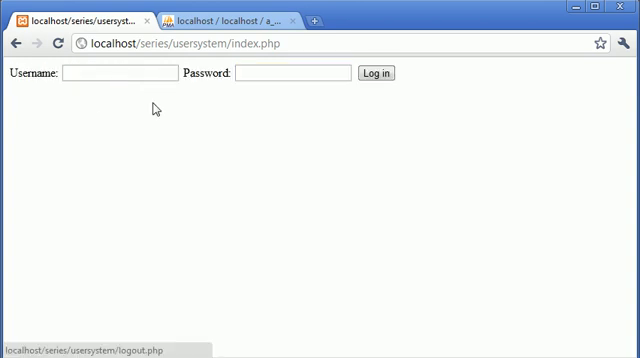
pyautogui.moveTo(259, 243)
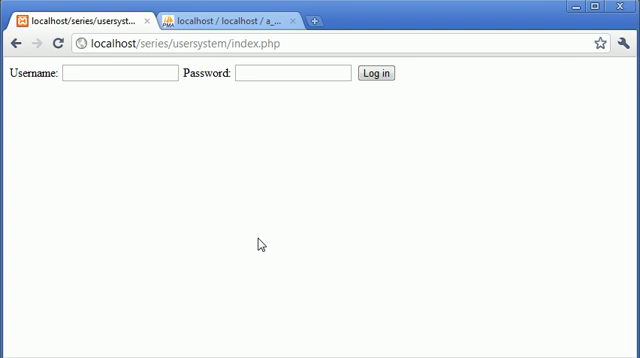
pyautogui.moveTo(595, 343)
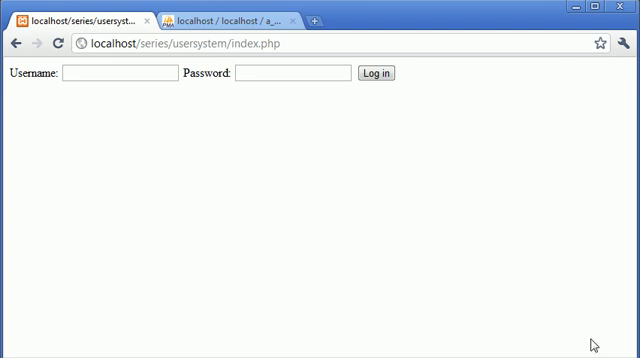